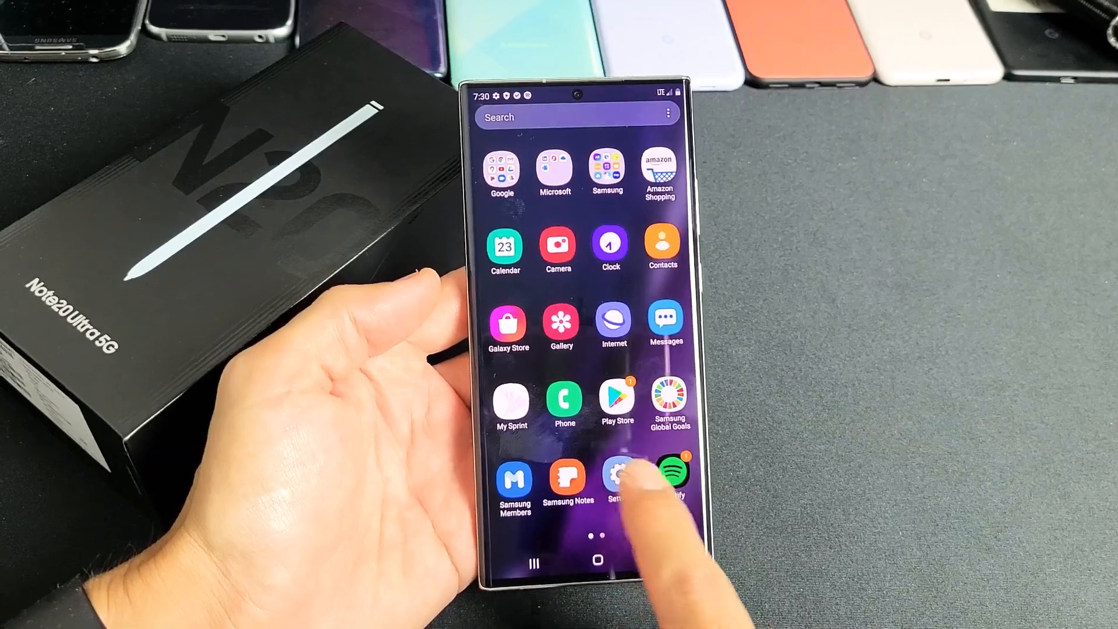
Step: Open the Settings app from the home screen to reach Connections
{"action": "left_click", "coordinate": [616, 480]}
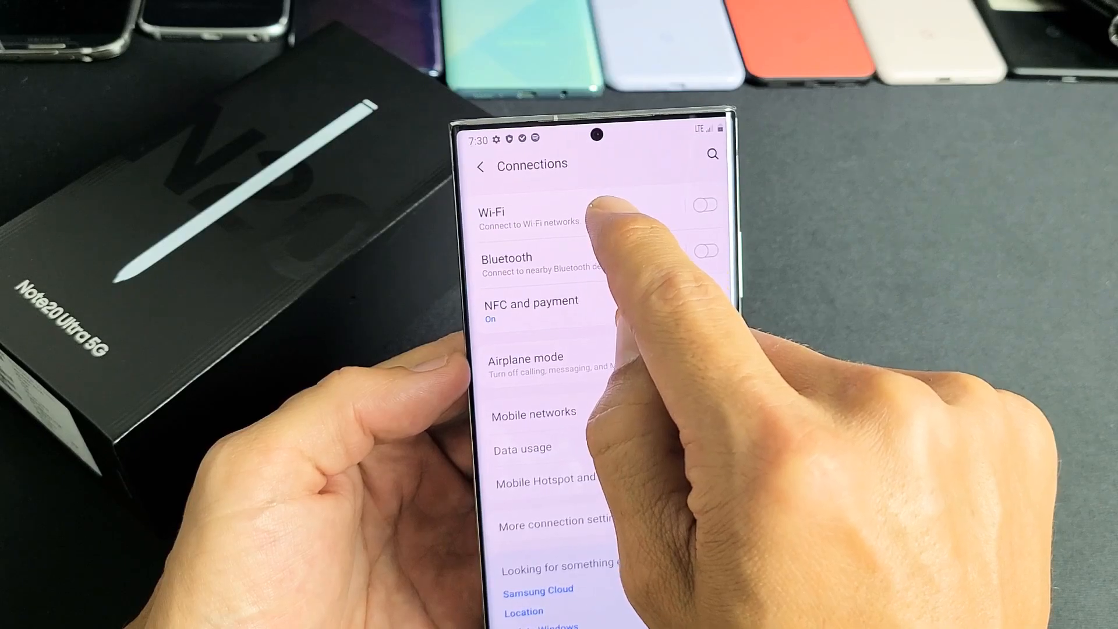
Step: Open Wi-Fi settings, switch Wi-Fi on, and scroll the available networks list
{"action": "left_click", "coordinate": [516, 213]}
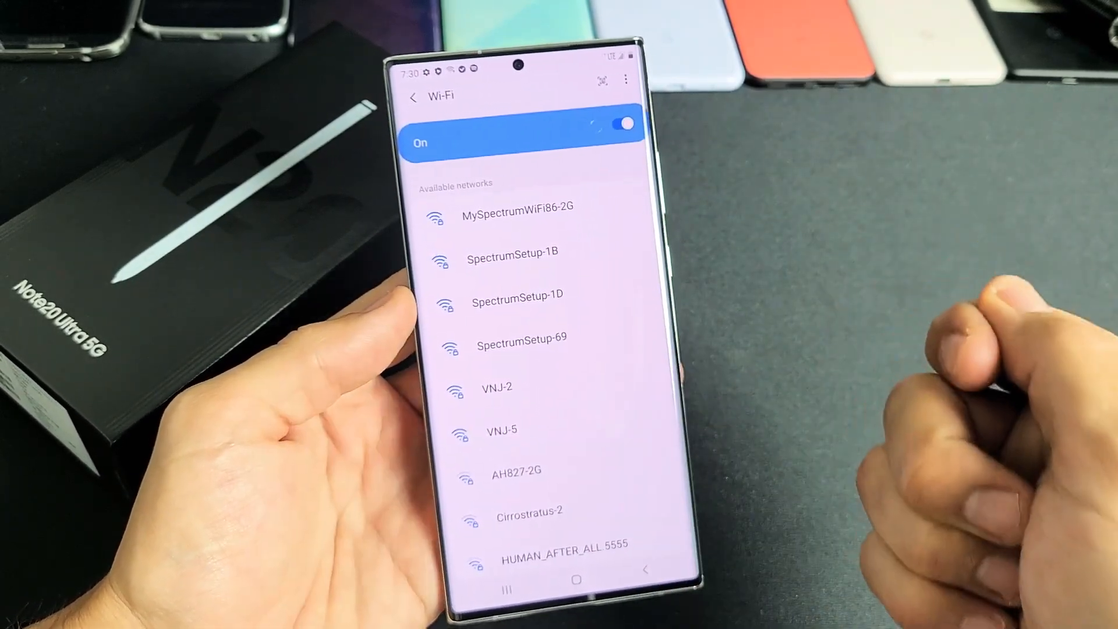
{"action": "scroll", "scroll_direction": "down", "scroll_amount": 3}
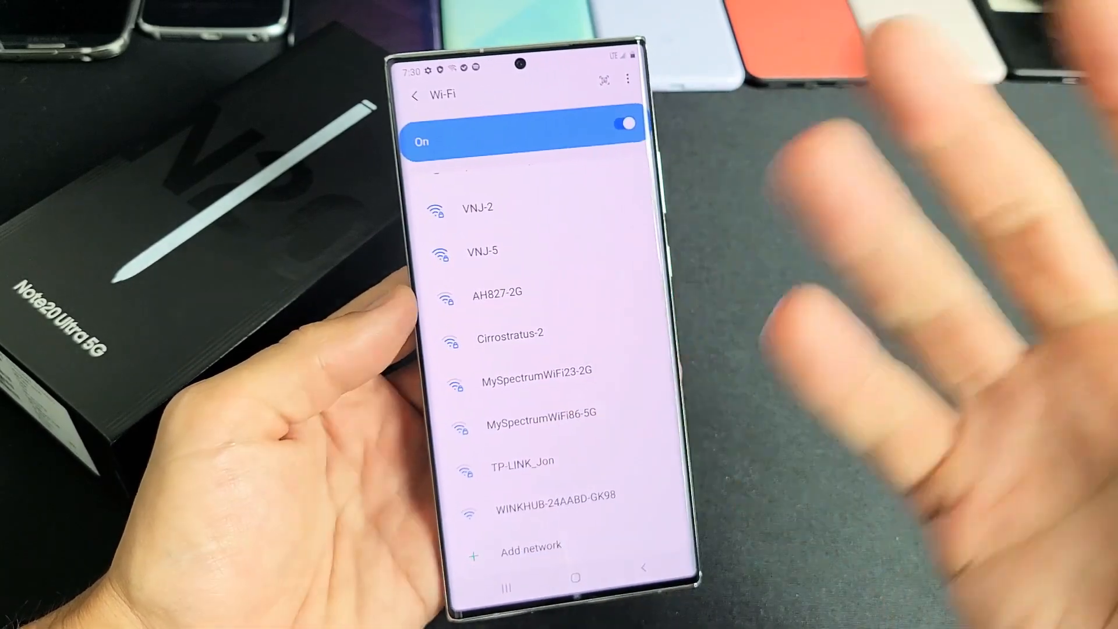
{"action": "scroll", "scroll_direction": "down", "scroll_amount": 3}
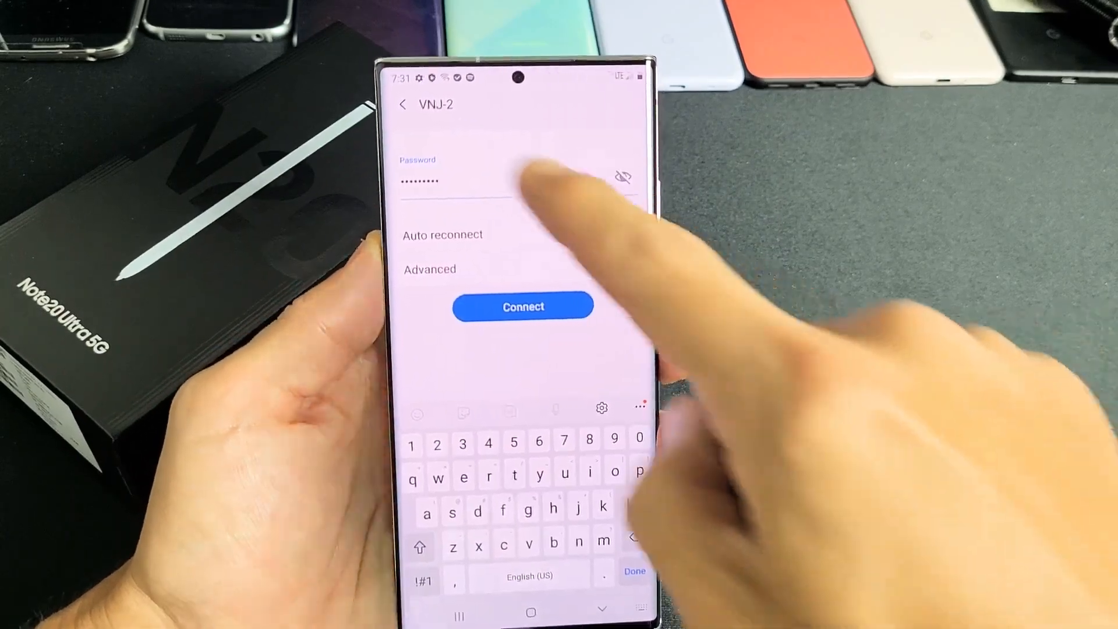
Step: Connect to VNJ-2 using the entered password
{"action": "left_click", "coordinate": [523, 306]}
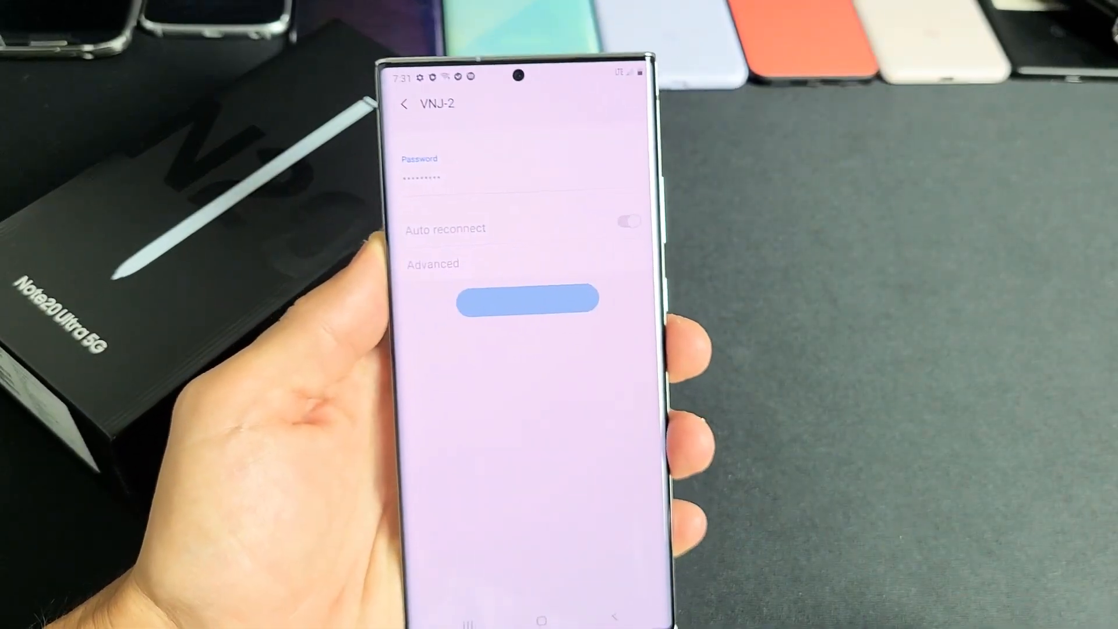